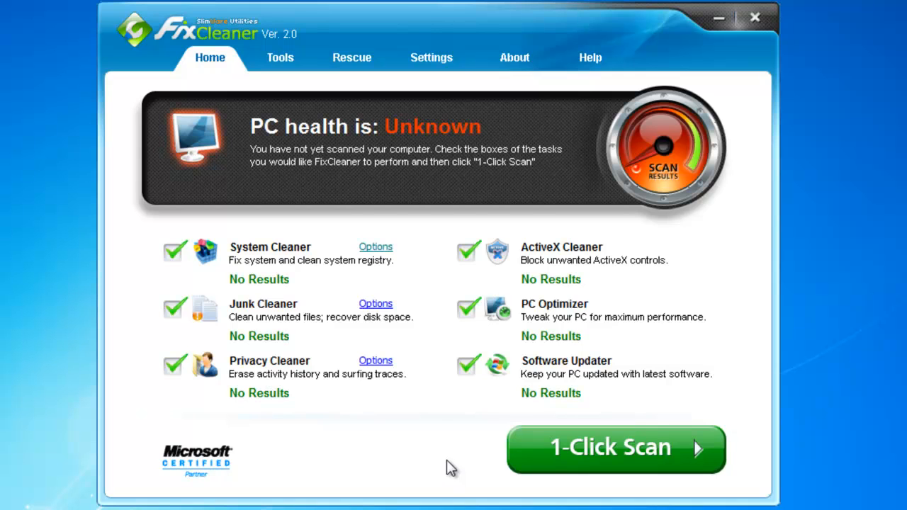
pyautogui.moveTo(249, 275)
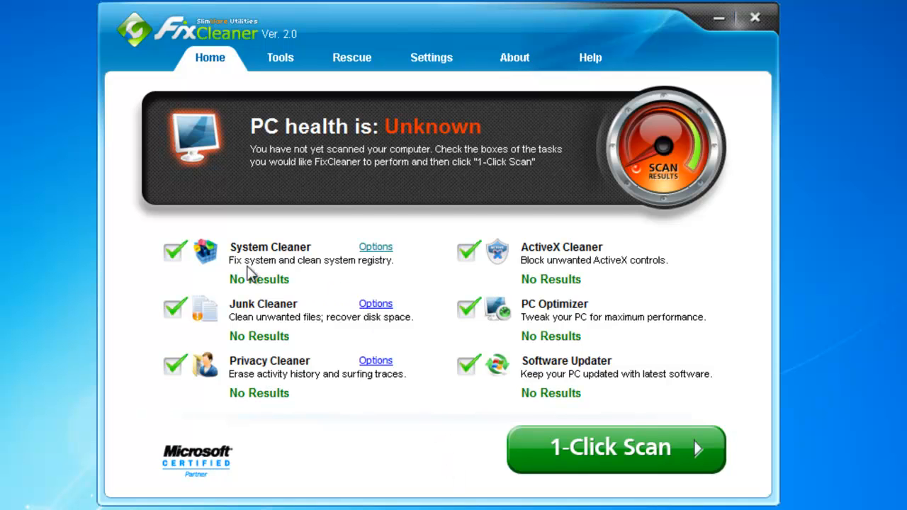
pyautogui.moveTo(206, 252)
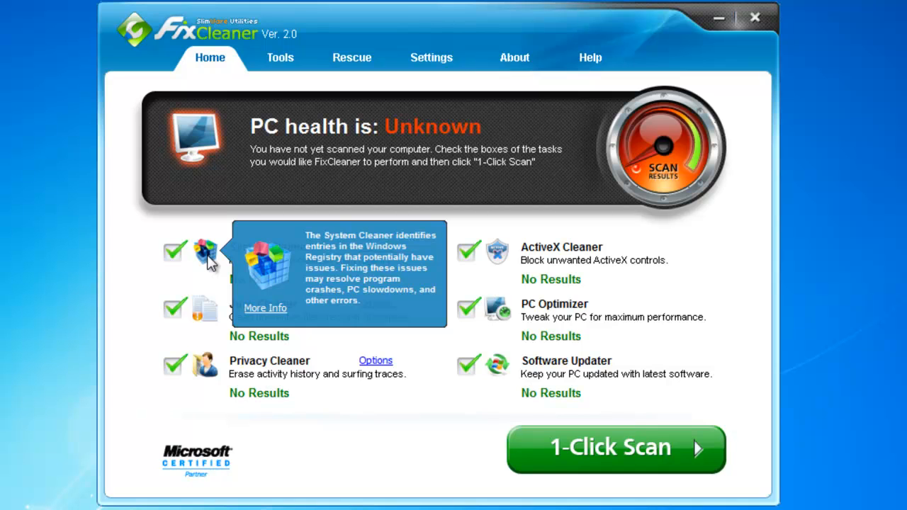
pyautogui.moveTo(205, 312)
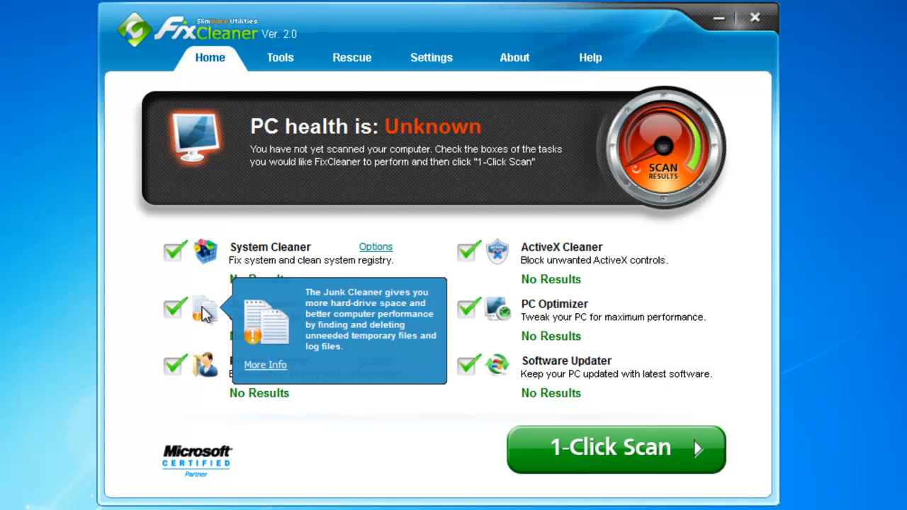
pyautogui.moveTo(206, 372)
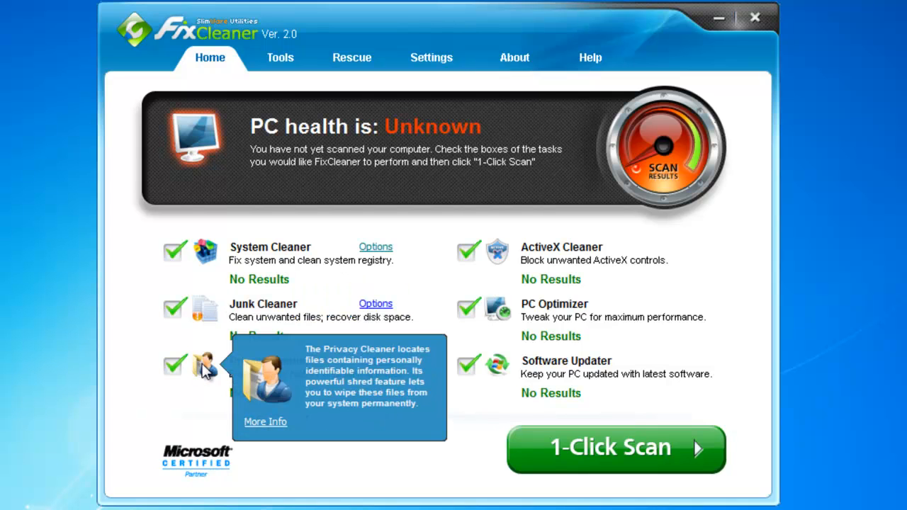
pyautogui.moveTo(418, 264)
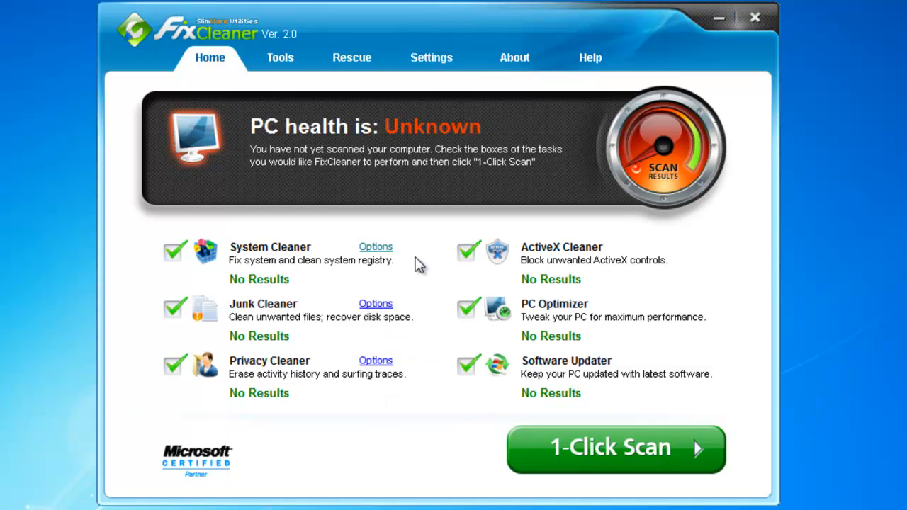
pyautogui.moveTo(495, 255)
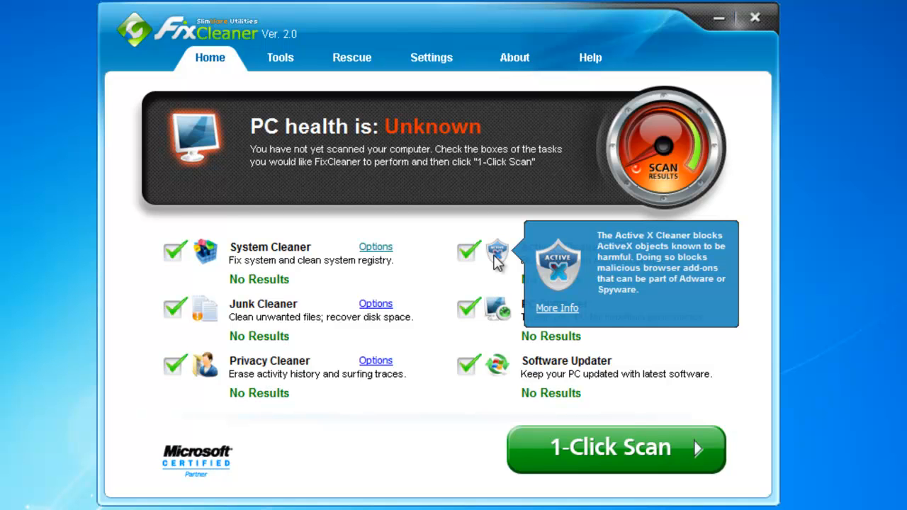
pyautogui.moveTo(498, 311)
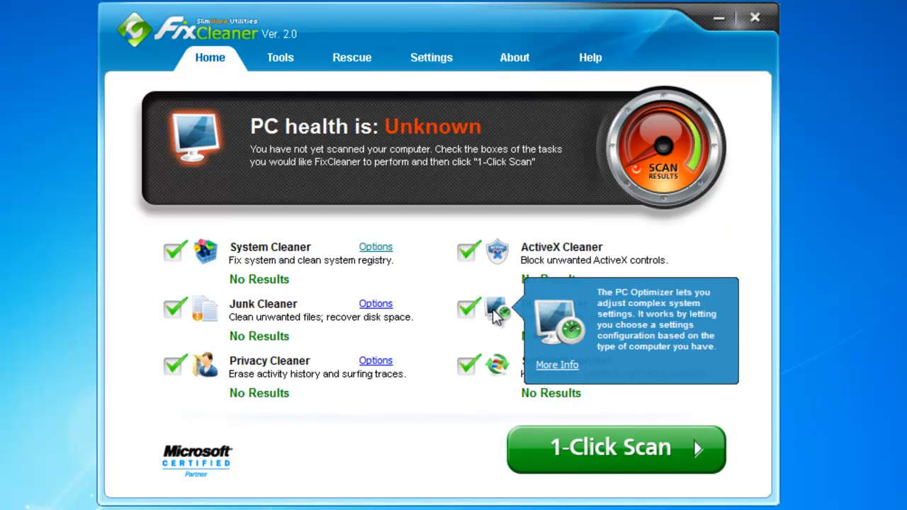
pyautogui.moveTo(498, 366)
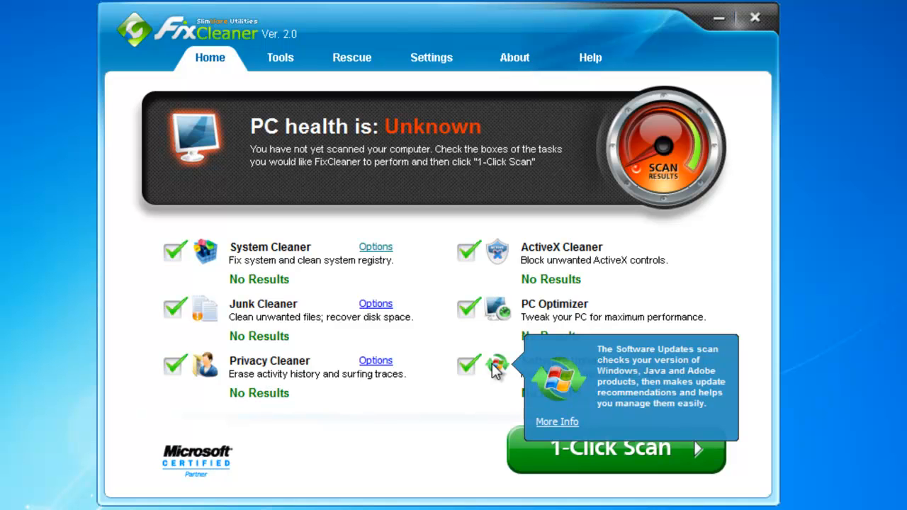
pyautogui.moveTo(418, 442)
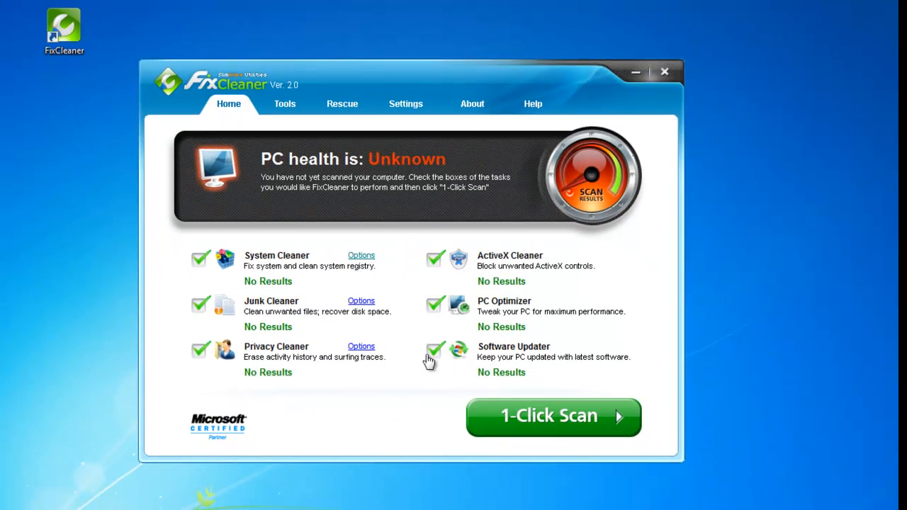
pyautogui.moveTo(361, 255)
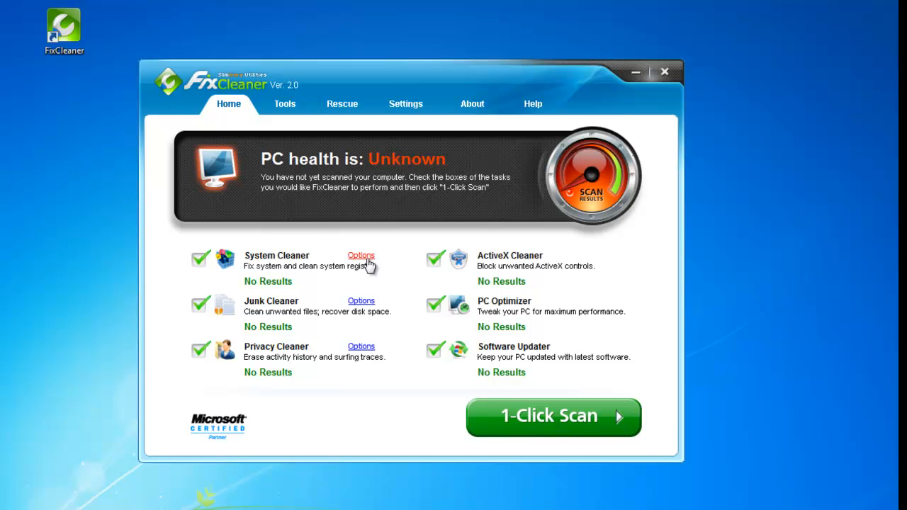
# Step: In System Cleaner options, include Shared Files, Startup Items, System Services and Drivers, exclude Fonts
pyautogui.click(361, 255)
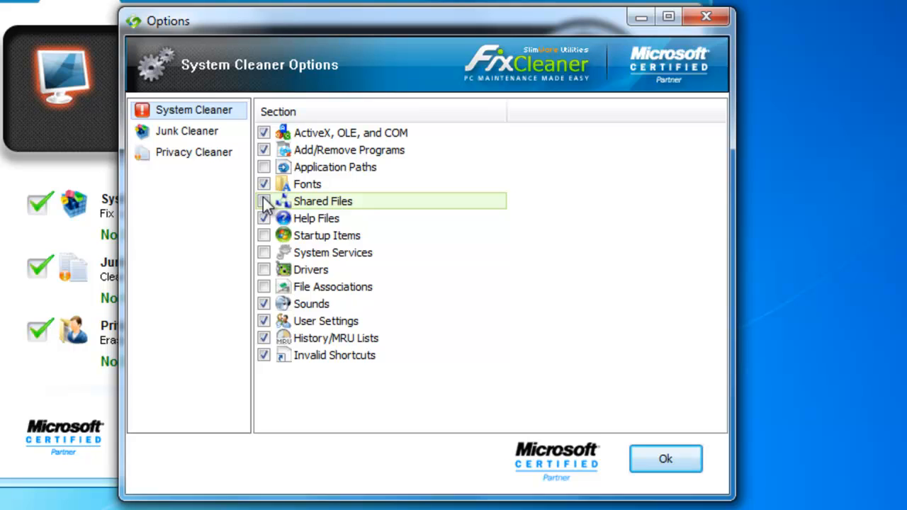
pyautogui.click(264, 201)
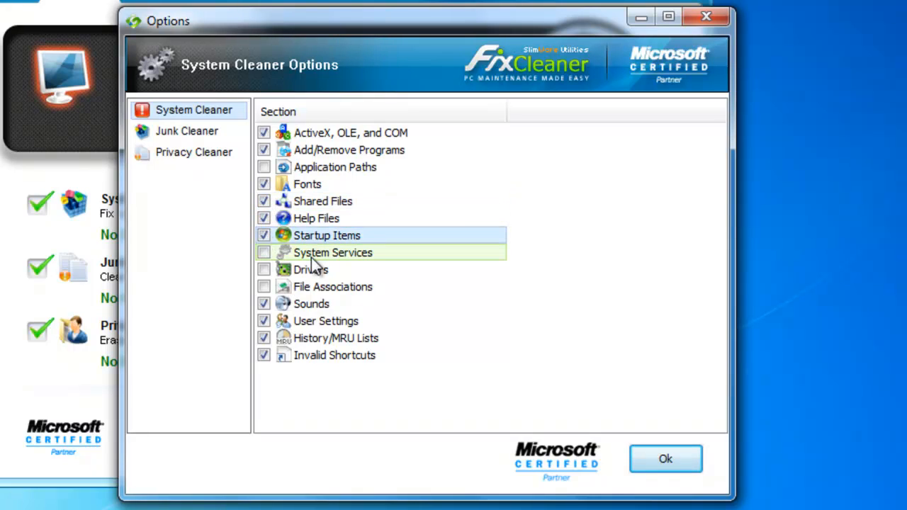
pyautogui.click(264, 252)
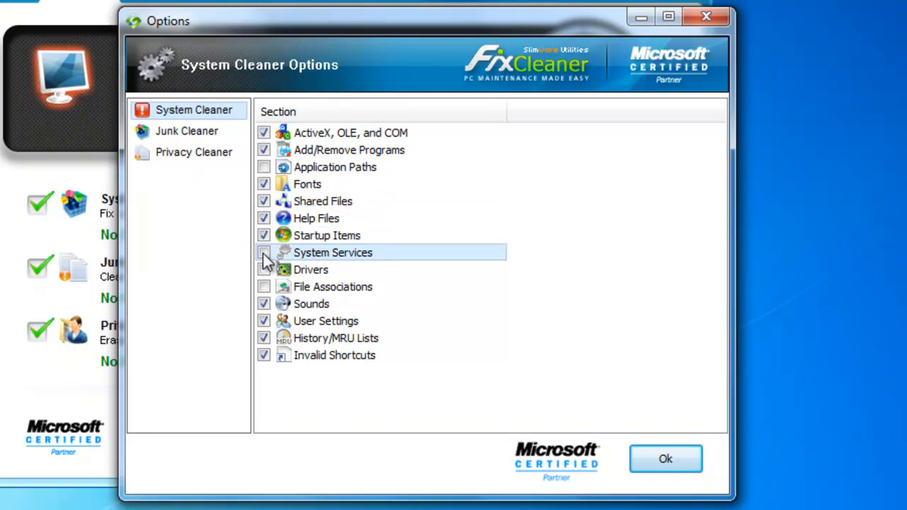
pyautogui.click(263, 252)
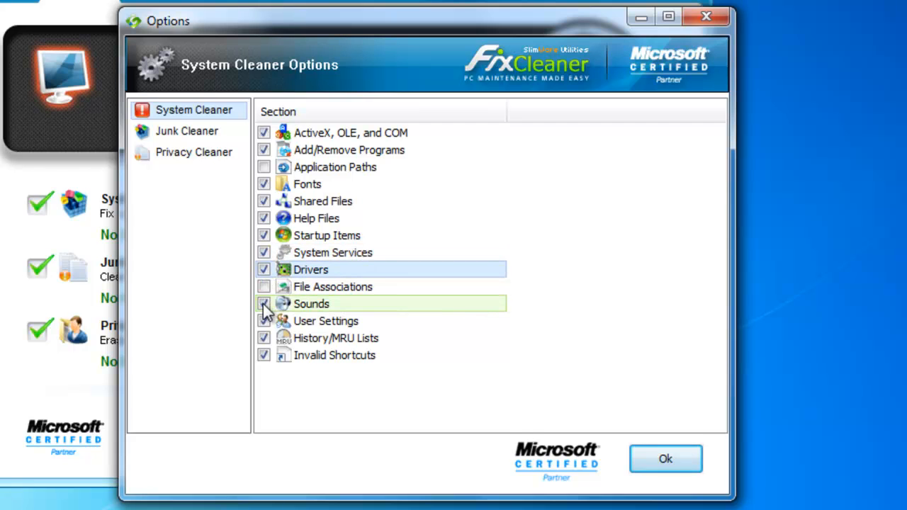
pyautogui.click(264, 303)
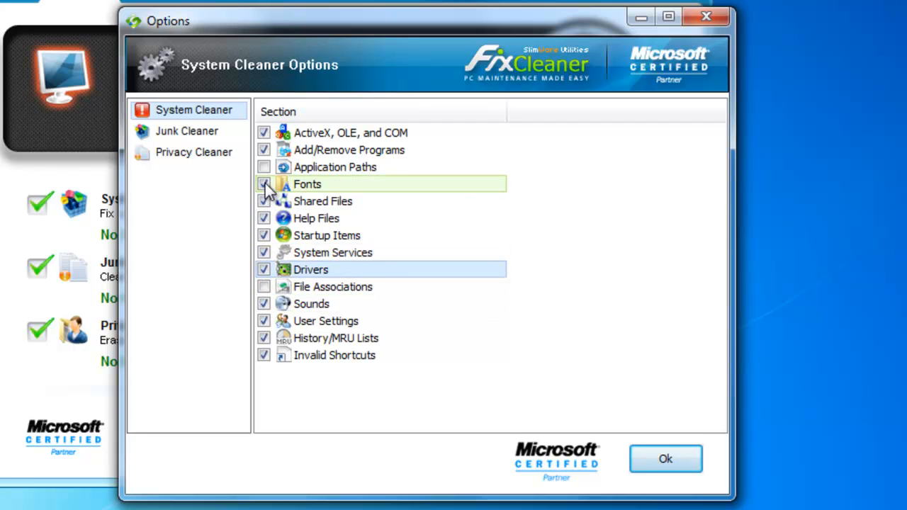
pyautogui.click(264, 183)
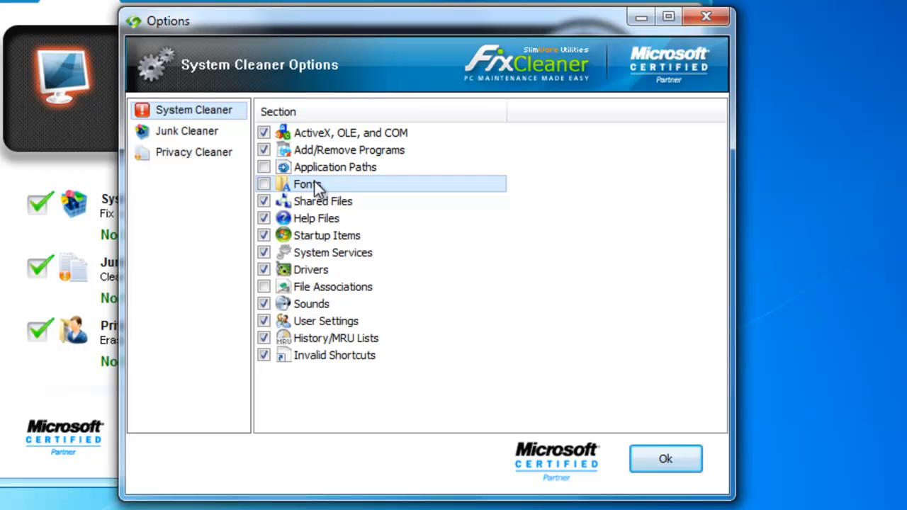
# Step: Show the Junk Cleaner's cleanup locations
pyautogui.click(186, 131)
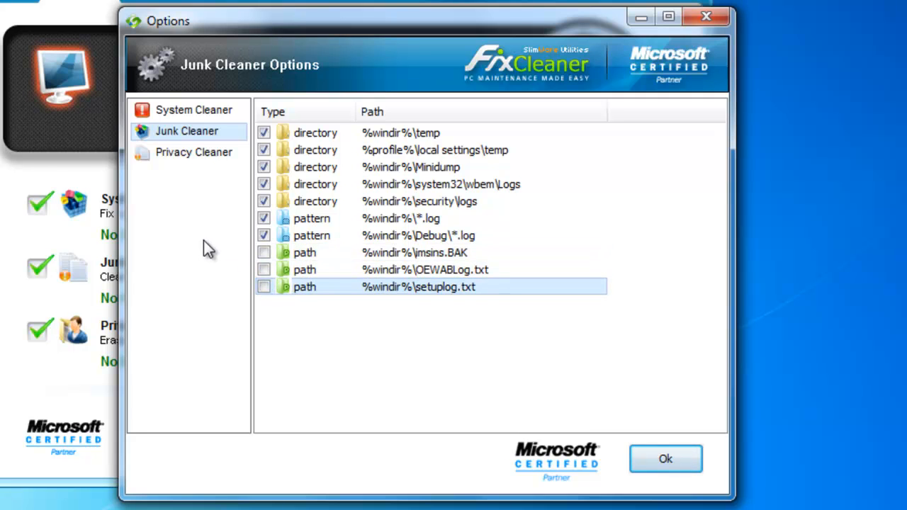
# Step: Show Privacy Cleaner categories, collapse/expand Internet Browsers and toggle its selection off and back on
pyautogui.click(194, 151)
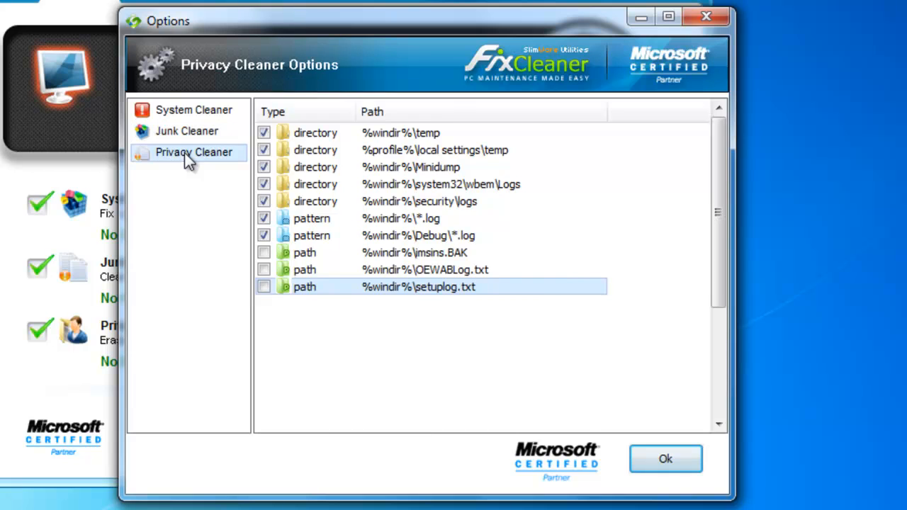
pyautogui.click(193, 152)
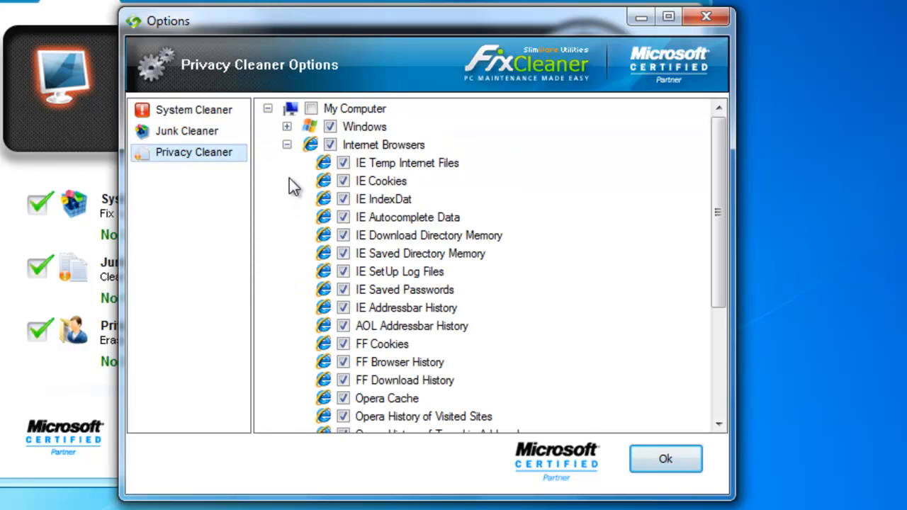
pyautogui.moveTo(289, 134)
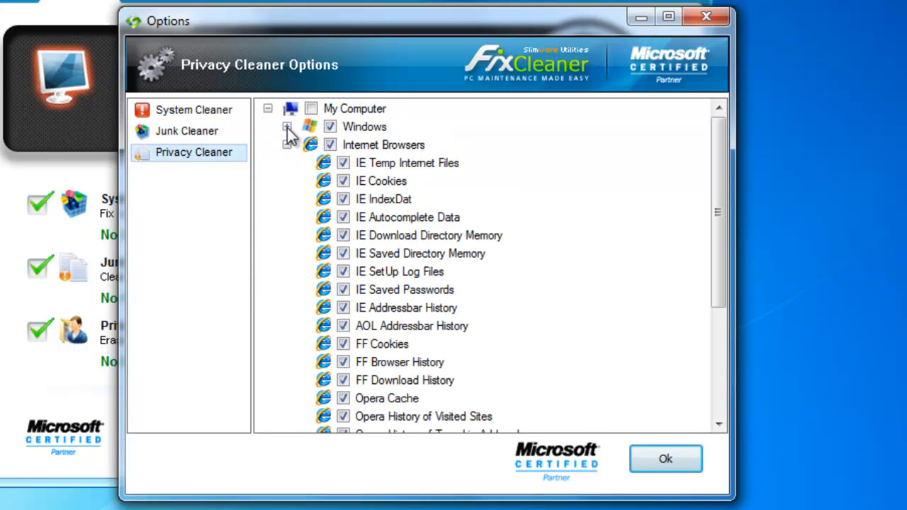
pyautogui.click(287, 145)
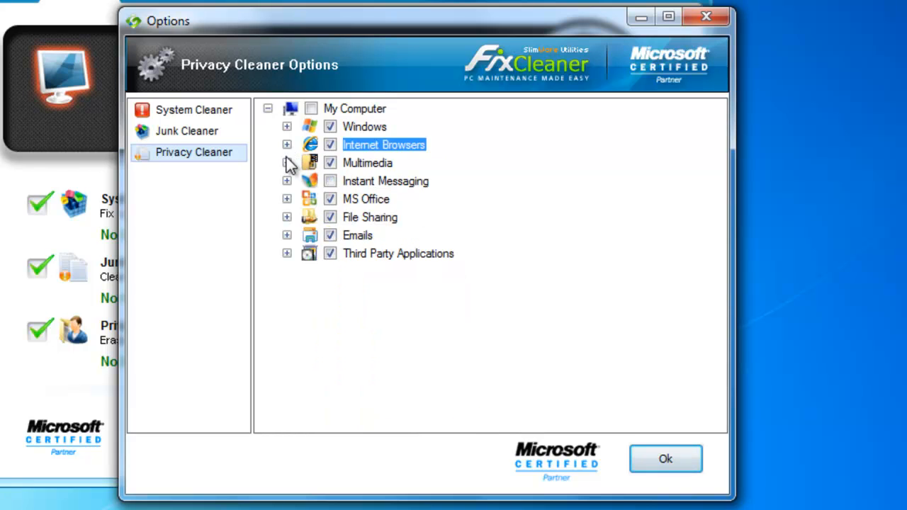
pyautogui.click(287, 144)
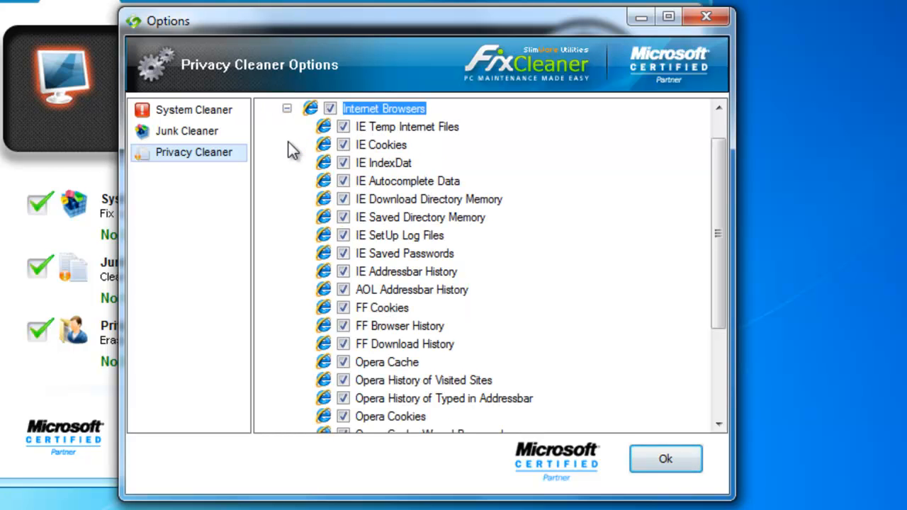
pyautogui.scroll(-3)
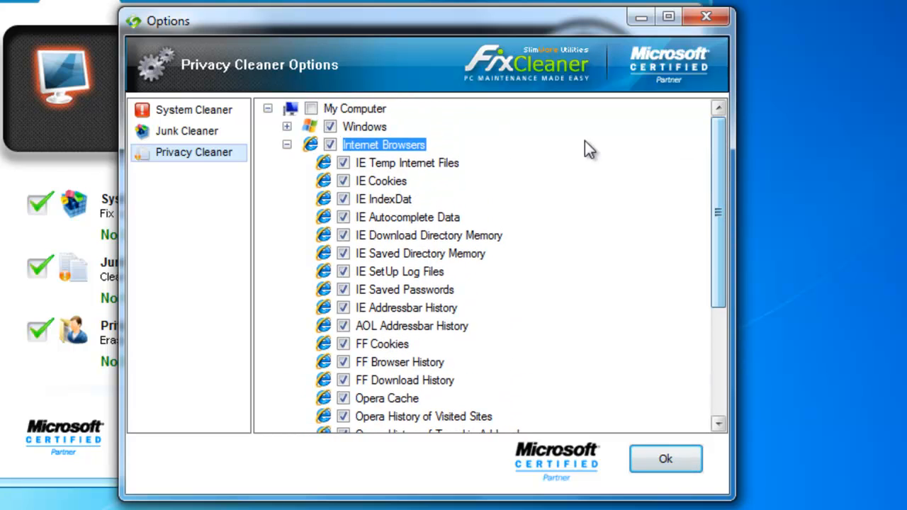
pyautogui.click(330, 144)
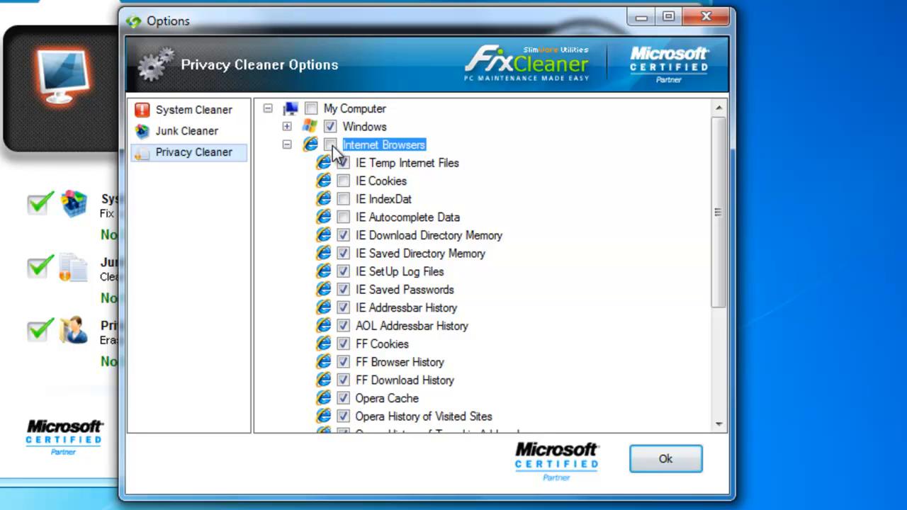
pyautogui.click(330, 144)
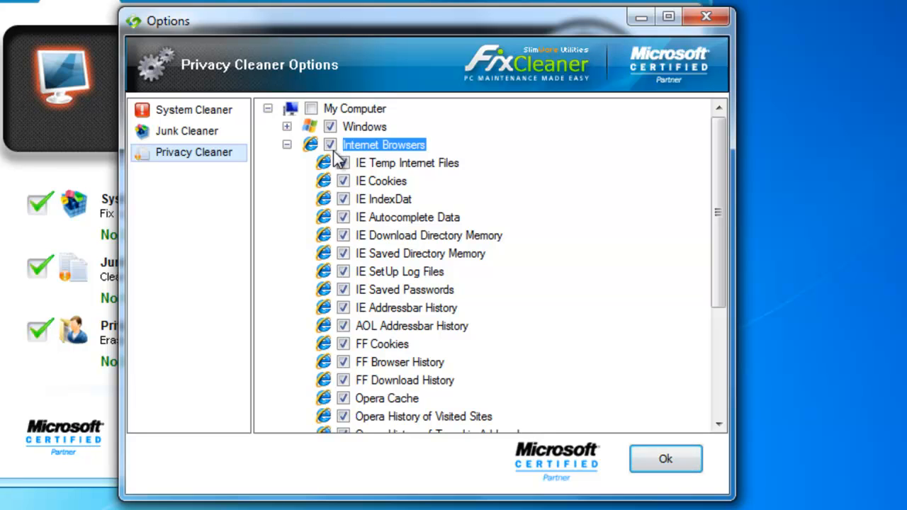
pyautogui.moveTo(287, 145)
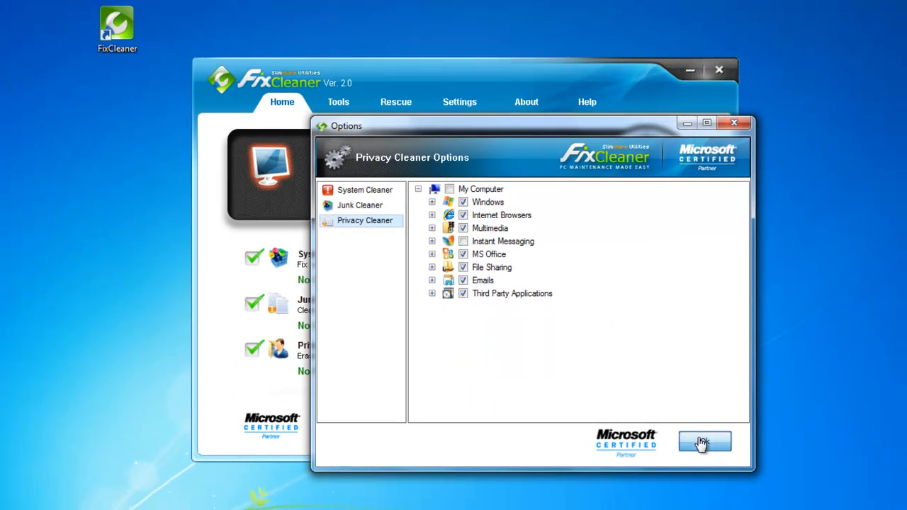
# Step: Accept the cleaner settings and add ActiveX Cleaner, PC Optimizer and Software Updater to the scan
pyautogui.click(704, 441)
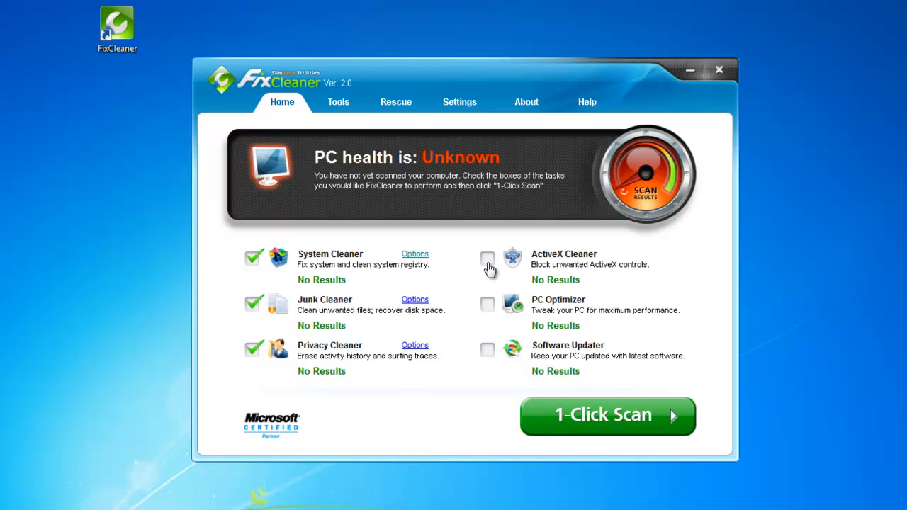
pyautogui.moveTo(449, 276)
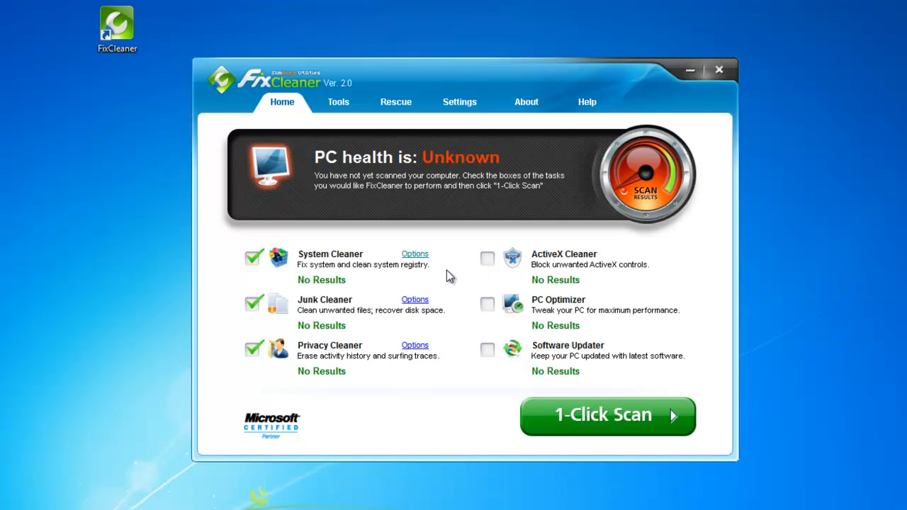
pyautogui.click(487, 352)
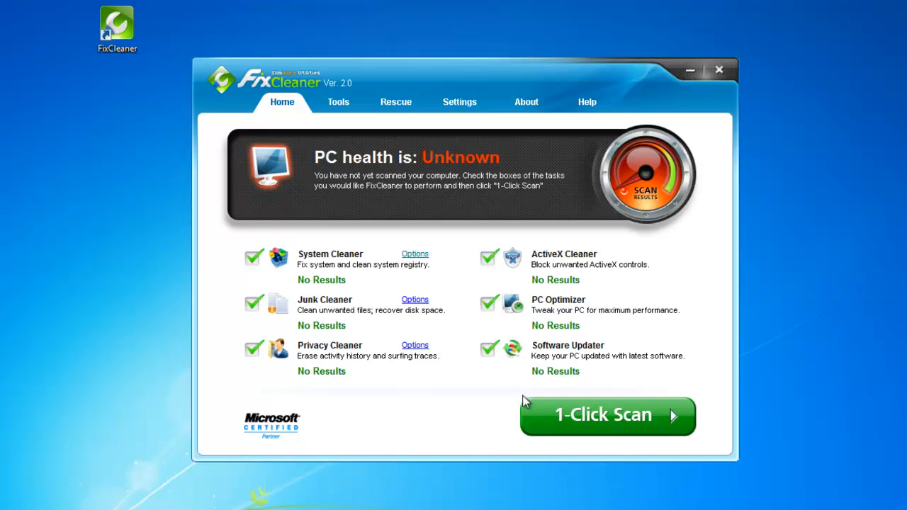
# Step: Run 1-Click Scan with all six tasks, getting a LOW rating and per-task counts
pyautogui.click(606, 415)
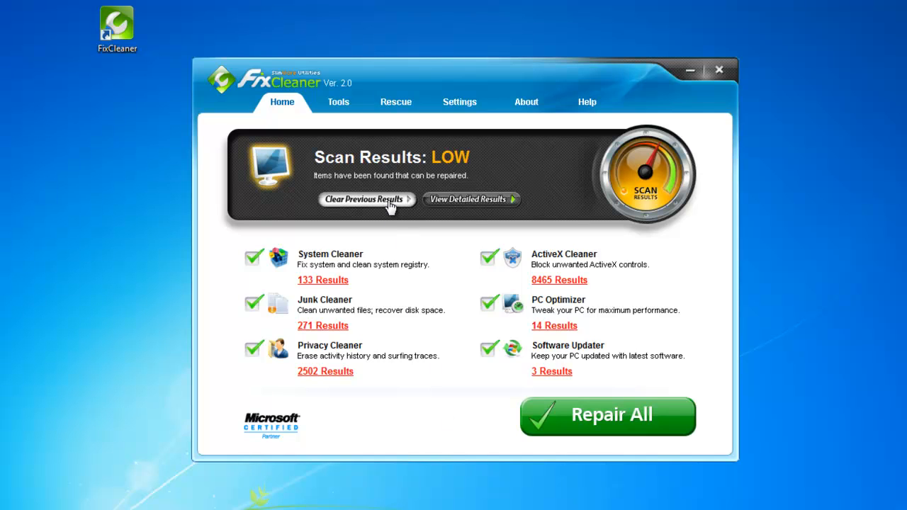
pyautogui.moveTo(389, 235)
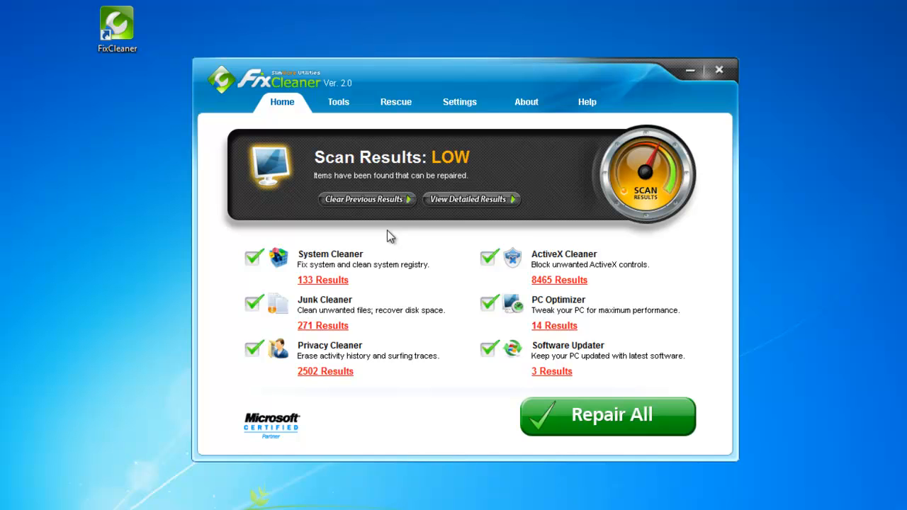
pyautogui.moveTo(358, 321)
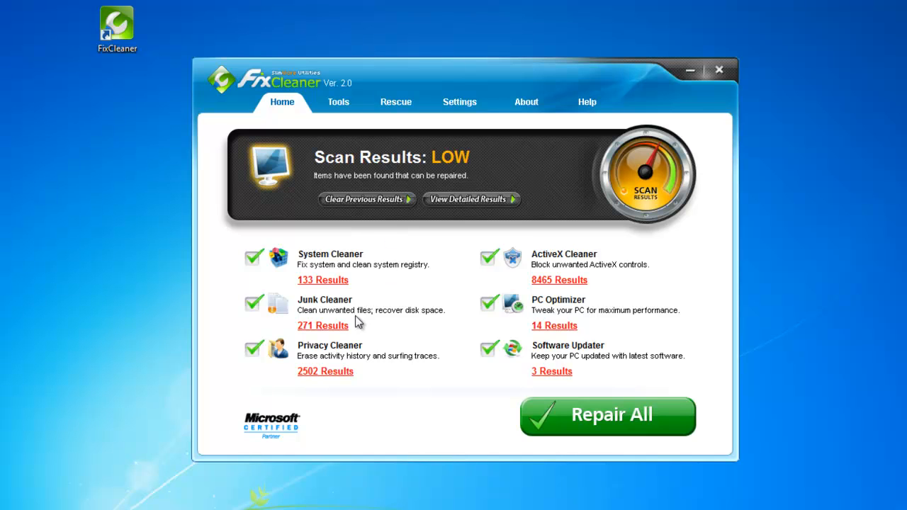
# Step: Peek at the junk file results, then show the detailed results overview of 11388 items
pyautogui.click(322, 325)
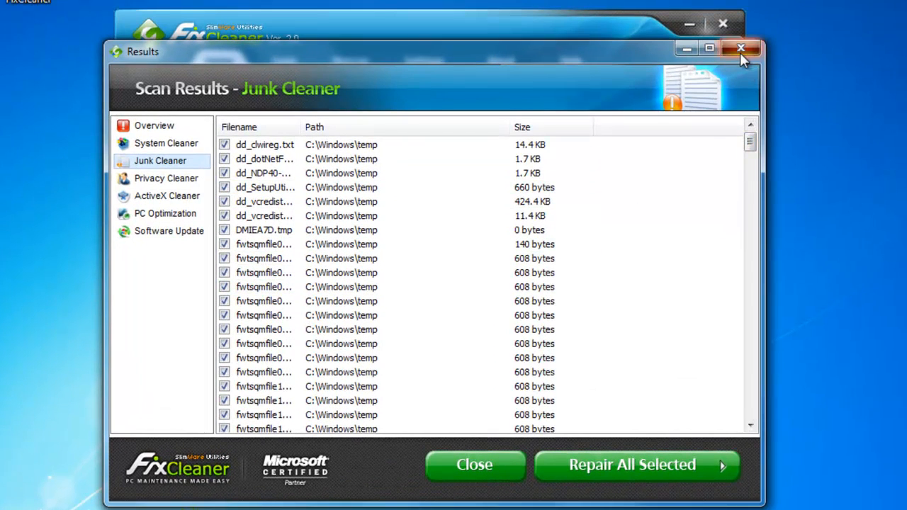
pyautogui.click(740, 48)
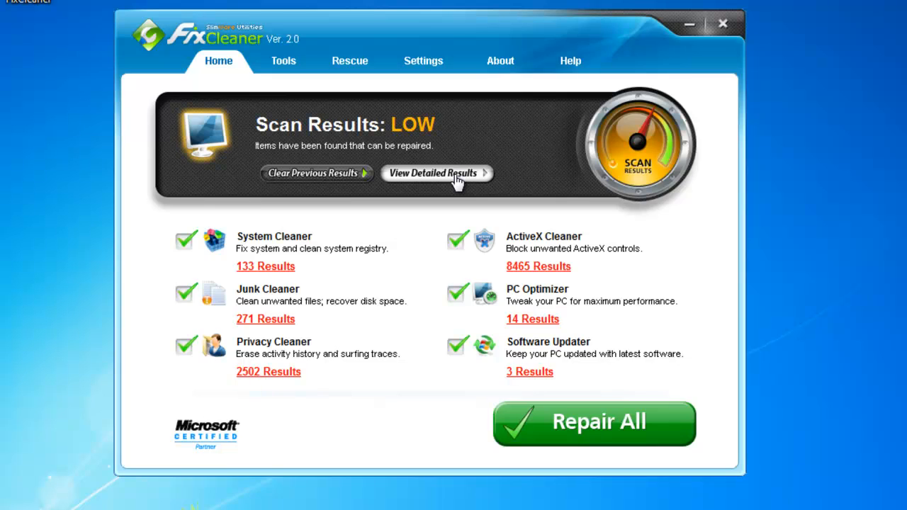
pyautogui.click(435, 173)
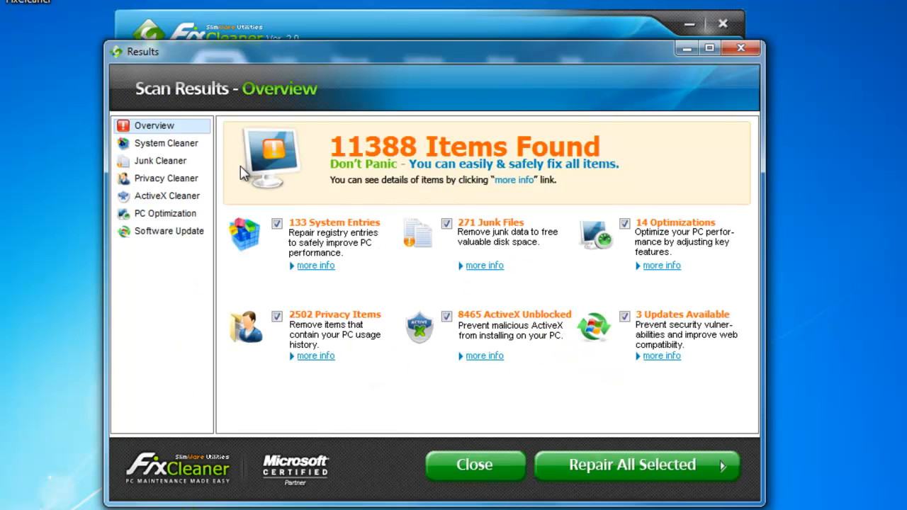
# Step: In System Cleaner results, expand the ActiveX/OLE/COM entries and exclude invalid uninstaller entries KB2446708v2 and KB2473228
pyautogui.click(166, 143)
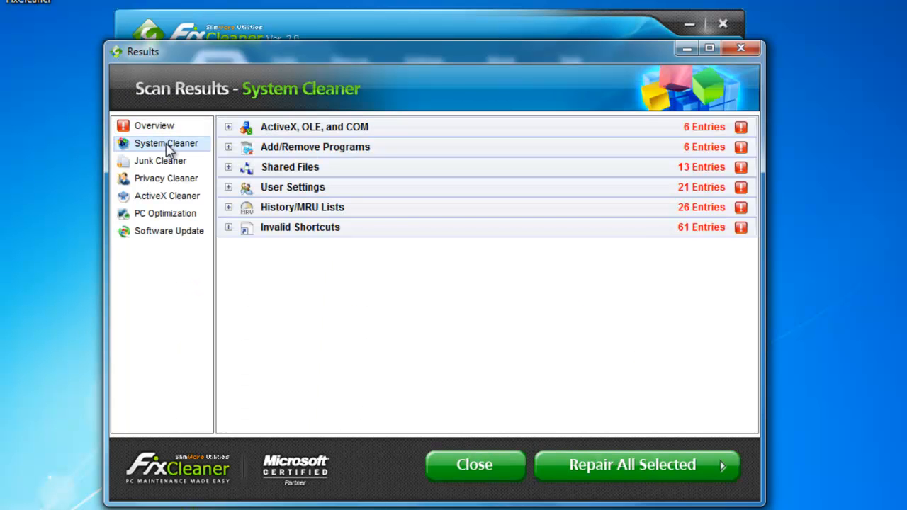
pyautogui.click(228, 127)
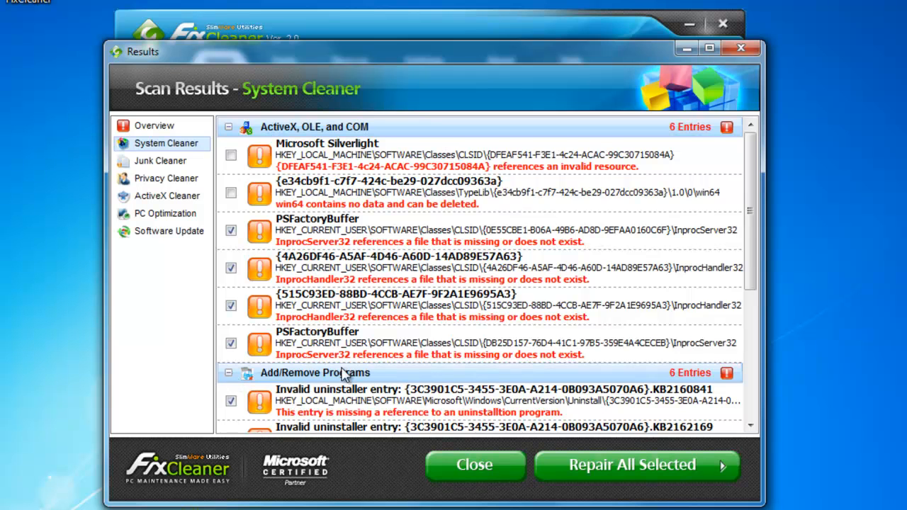
pyautogui.scroll(-3)
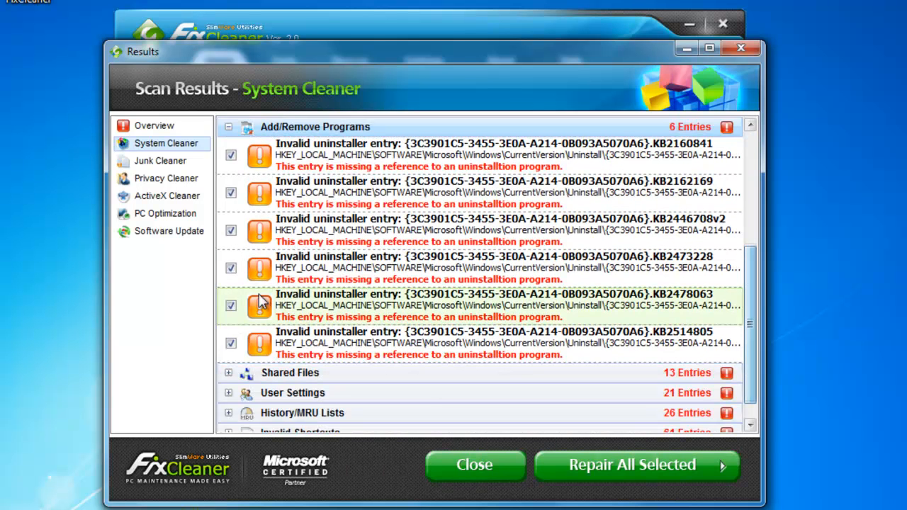
pyautogui.click(231, 230)
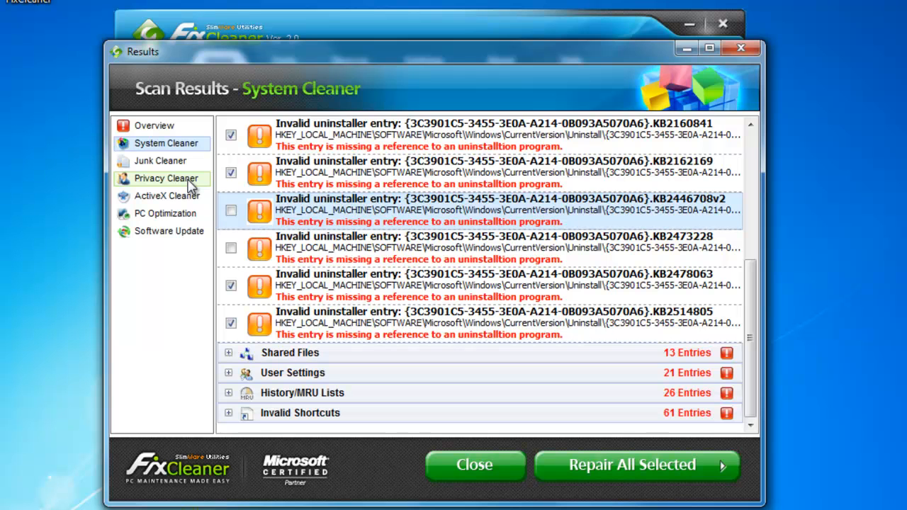
# Step: In Privacy Cleaner results, exclude IE Addressbar History and temporary browser files from cleaning
pyautogui.click(166, 178)
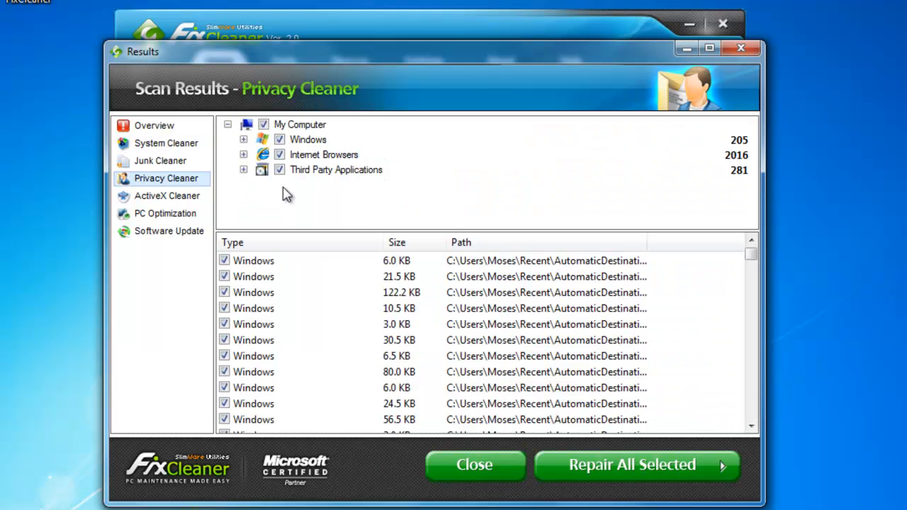
pyautogui.click(244, 154)
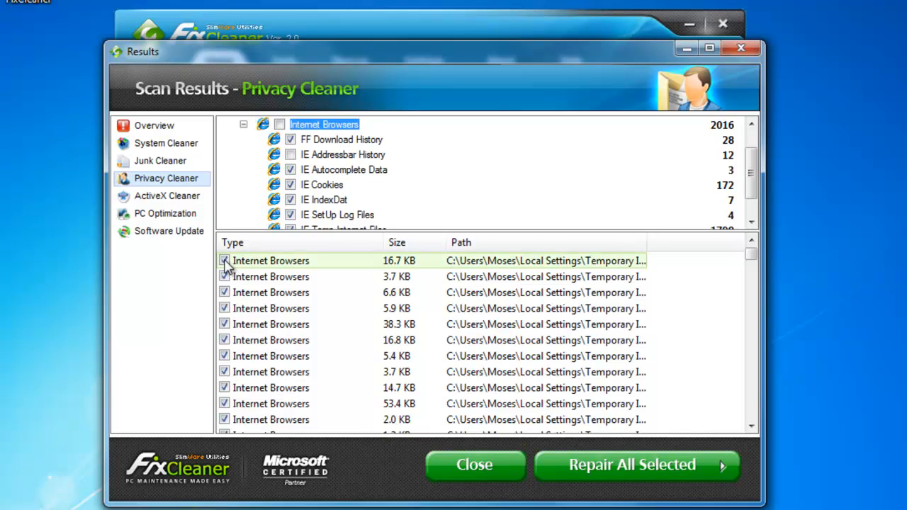
pyautogui.click(225, 260)
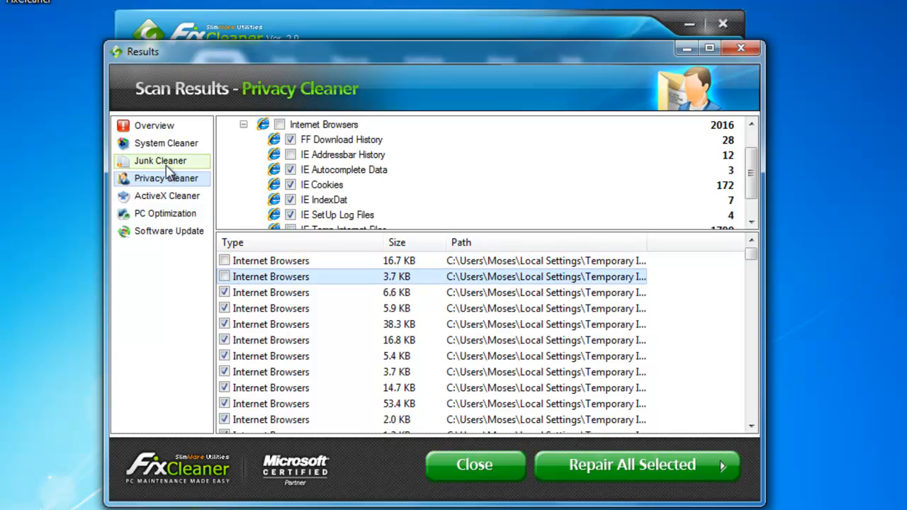
# Step: Show the ActiveX Cleaner findings with unblocked unwanted entries
pyautogui.click(167, 195)
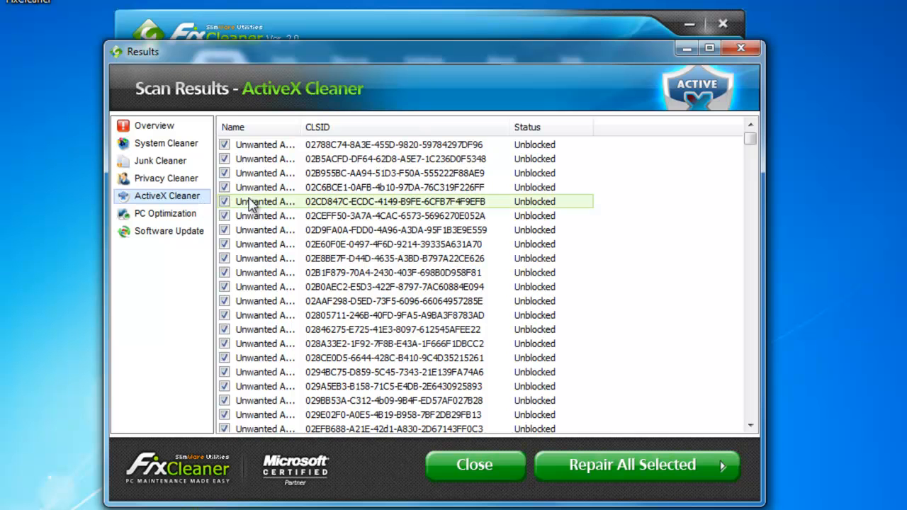
pyautogui.scroll(-3)
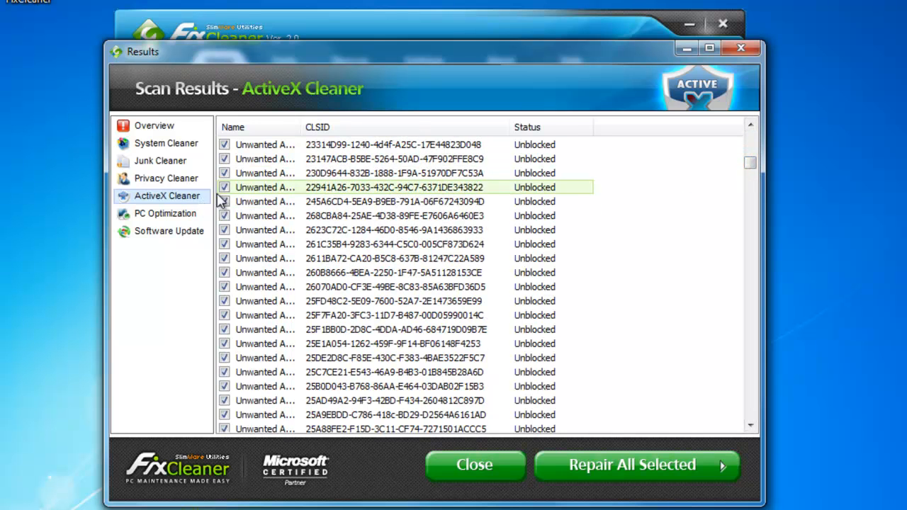
# Step: Exclude the Disable Net Access To Floppy tweak from PC Optimization, then show Software Update findings
pyautogui.click(165, 213)
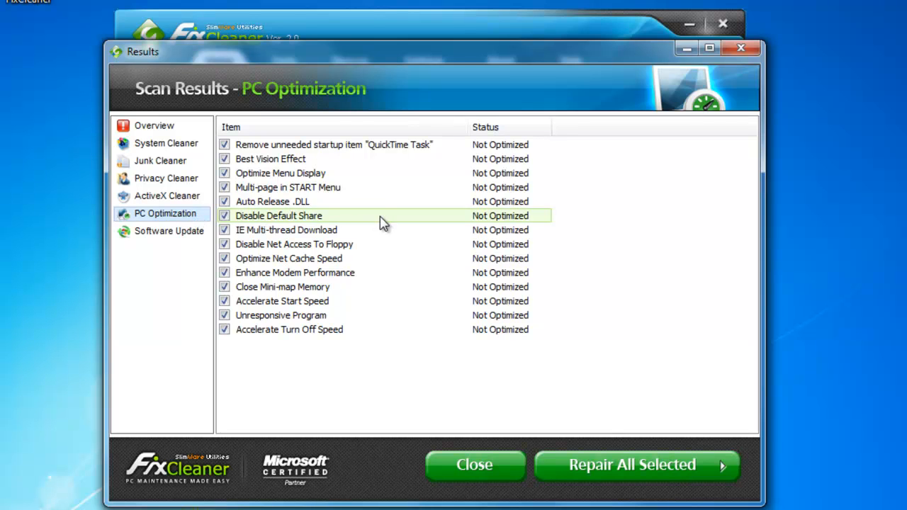
pyautogui.moveTo(374, 258)
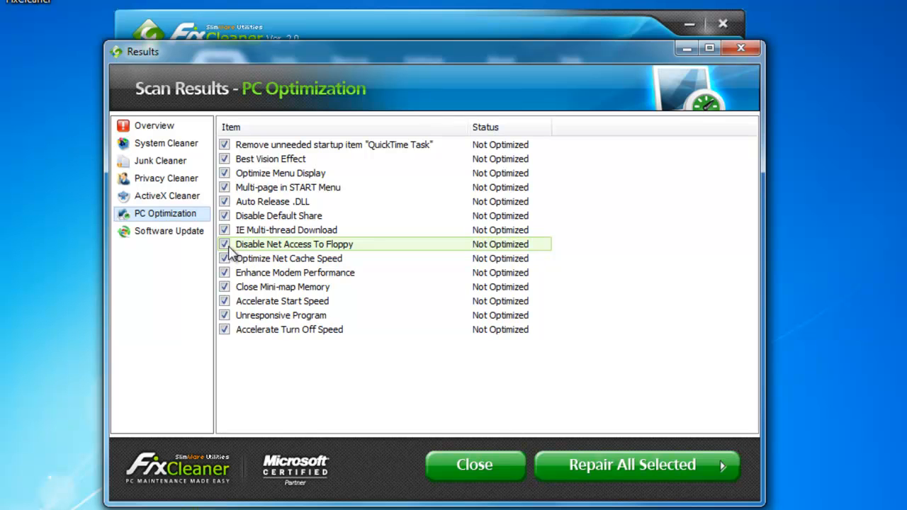
pyautogui.click(225, 244)
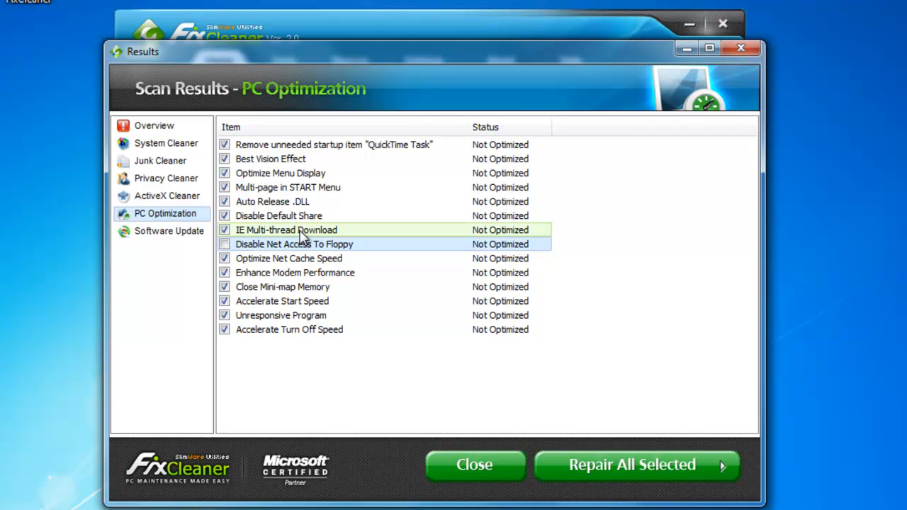
pyautogui.click(169, 231)
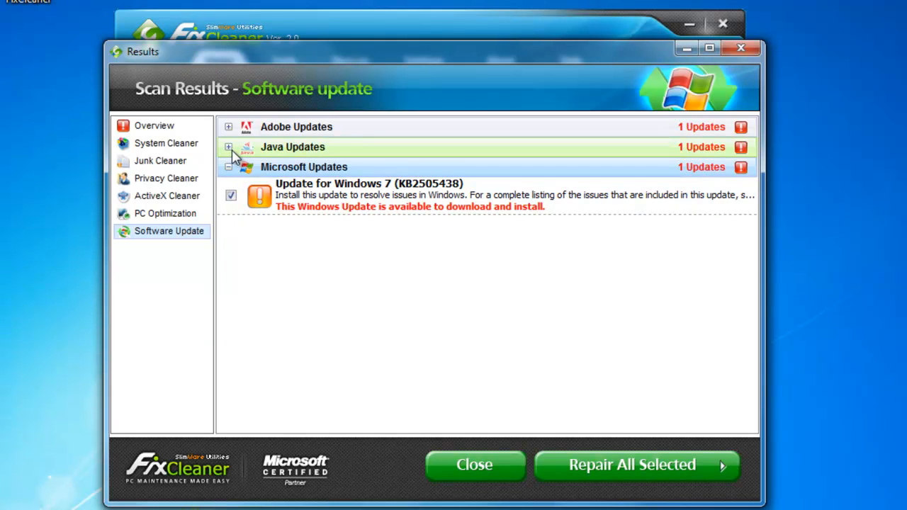
# Step: Expand the update groups and exclude Shockwave Flash, Java 6 Update 26 and the Windows 7 update
pyautogui.click(228, 126)
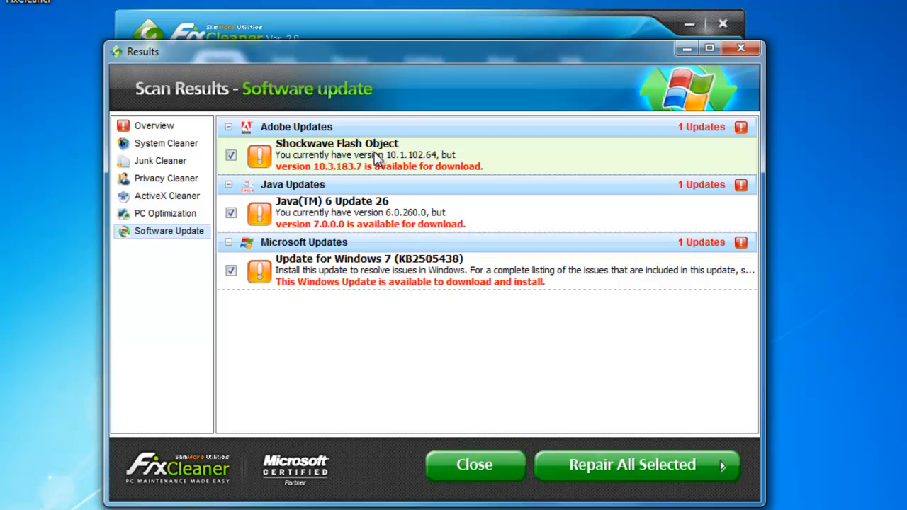
pyautogui.click(231, 155)
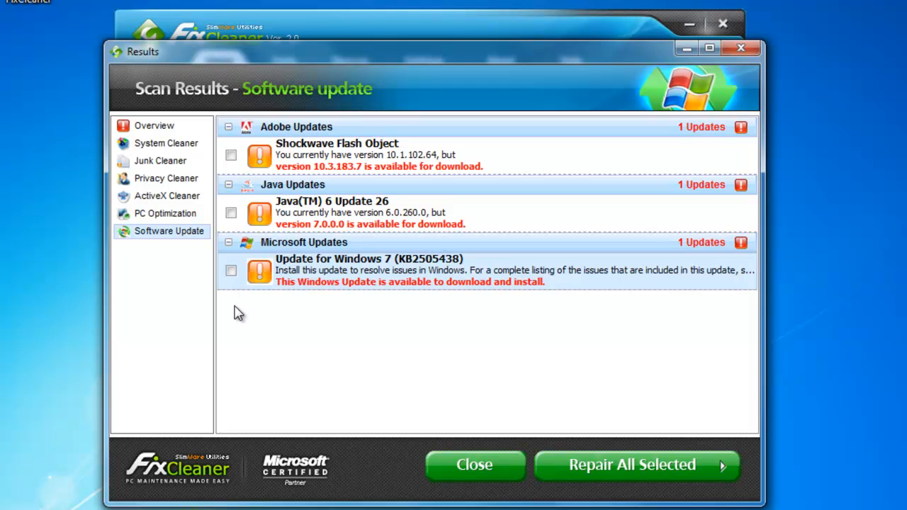
pyautogui.moveTo(474, 464)
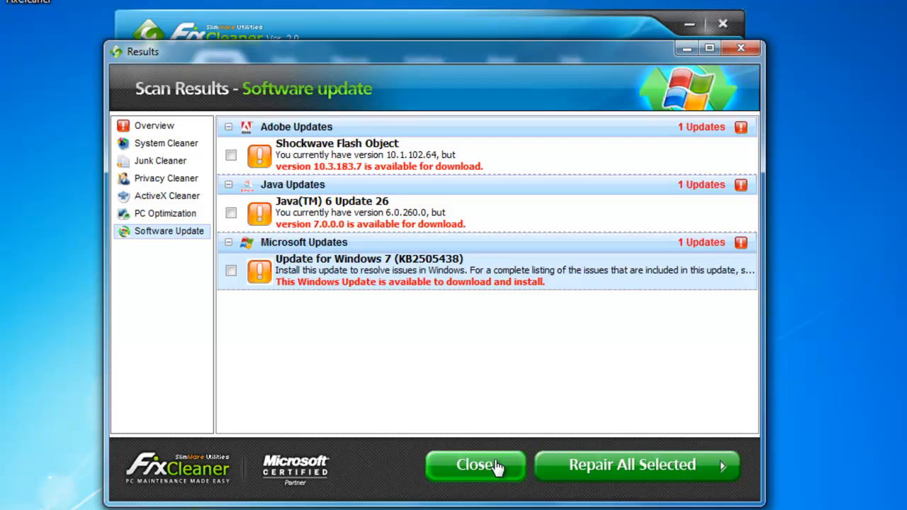
pyautogui.moveTo(501, 402)
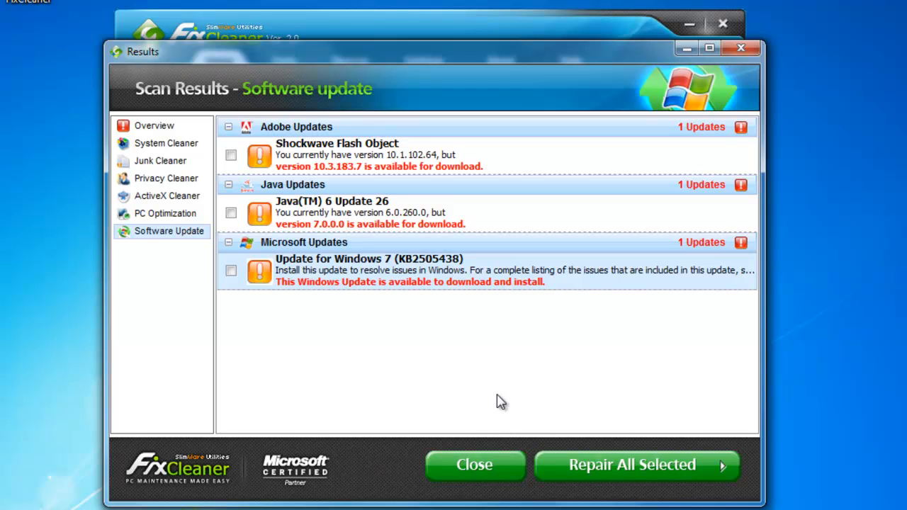
pyautogui.moveTo(517, 413)
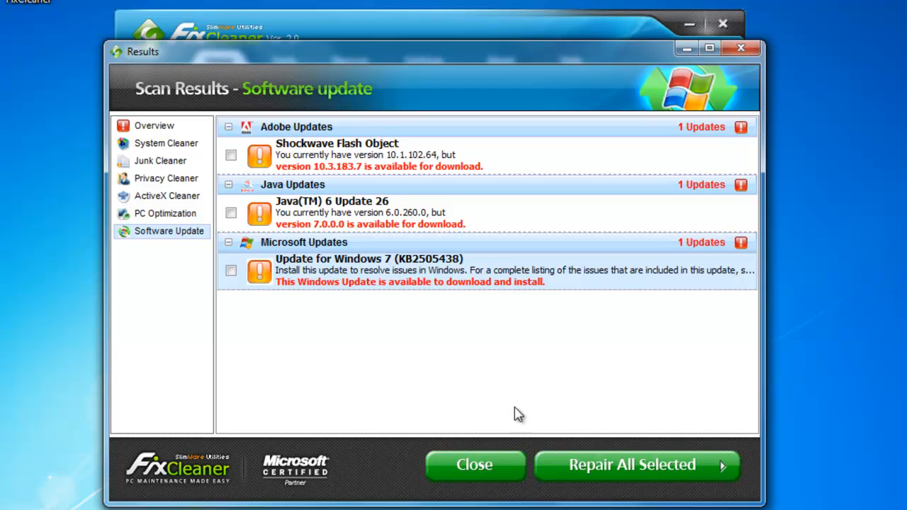
pyautogui.moveTo(549, 466)
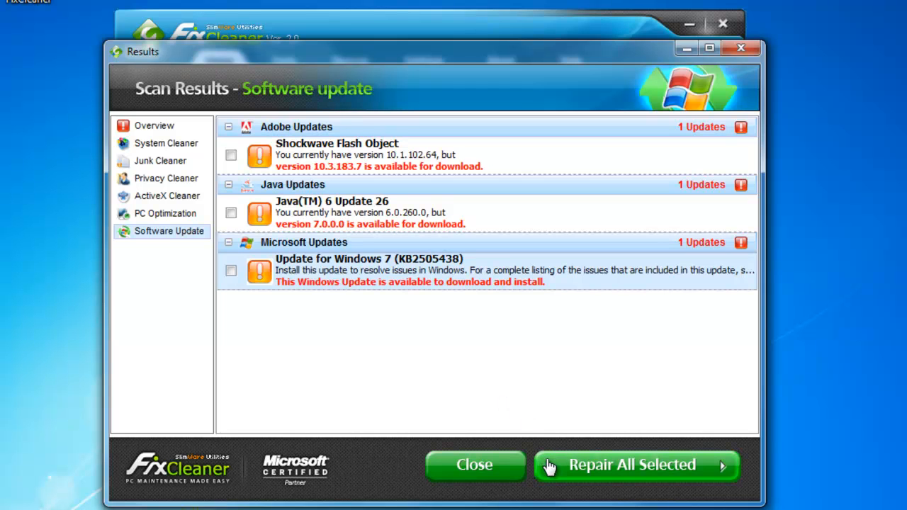